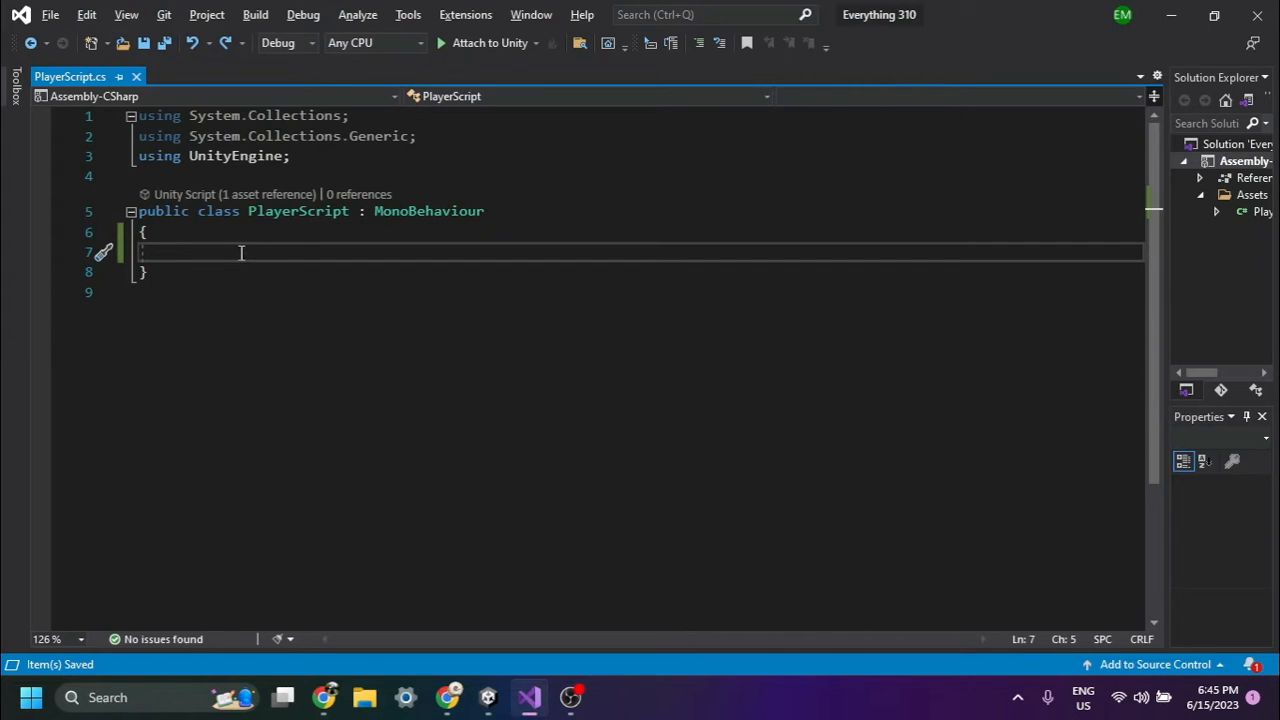
Declare the field 'Vector2 mousePostion;' in PlayerScript, accepting the Vector2 suggestion.
type("Ve")
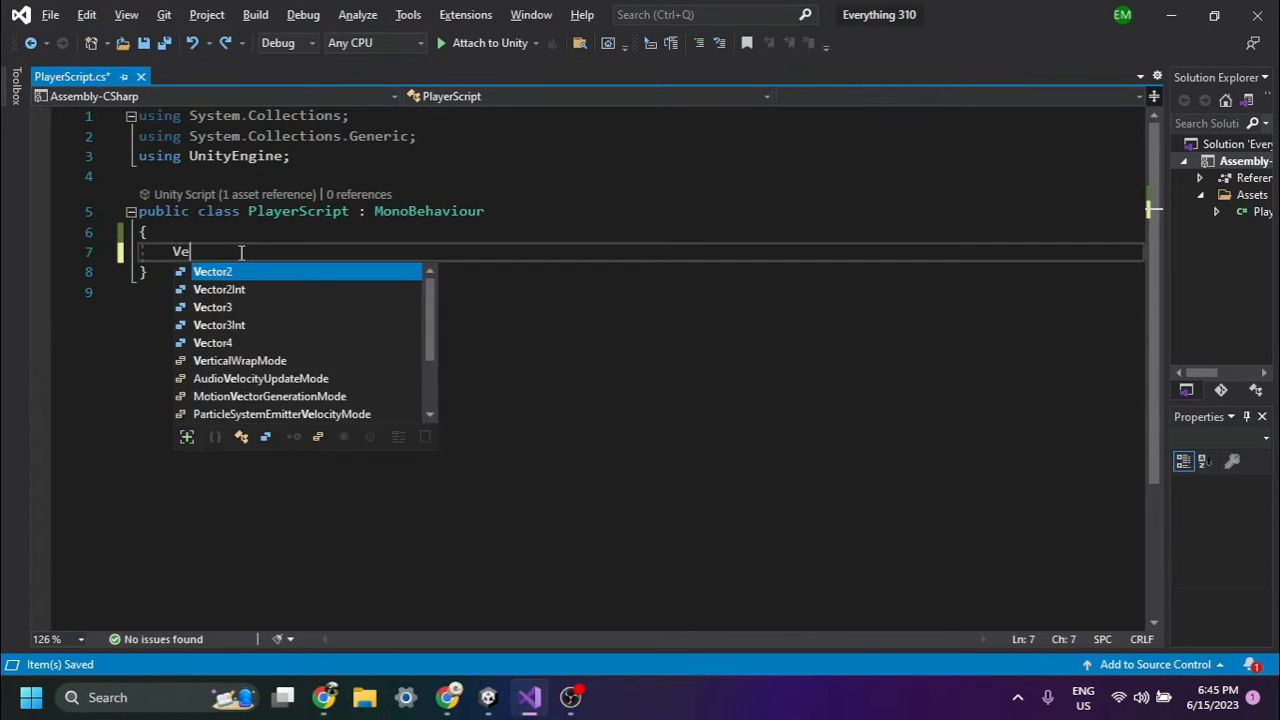
key("tab")
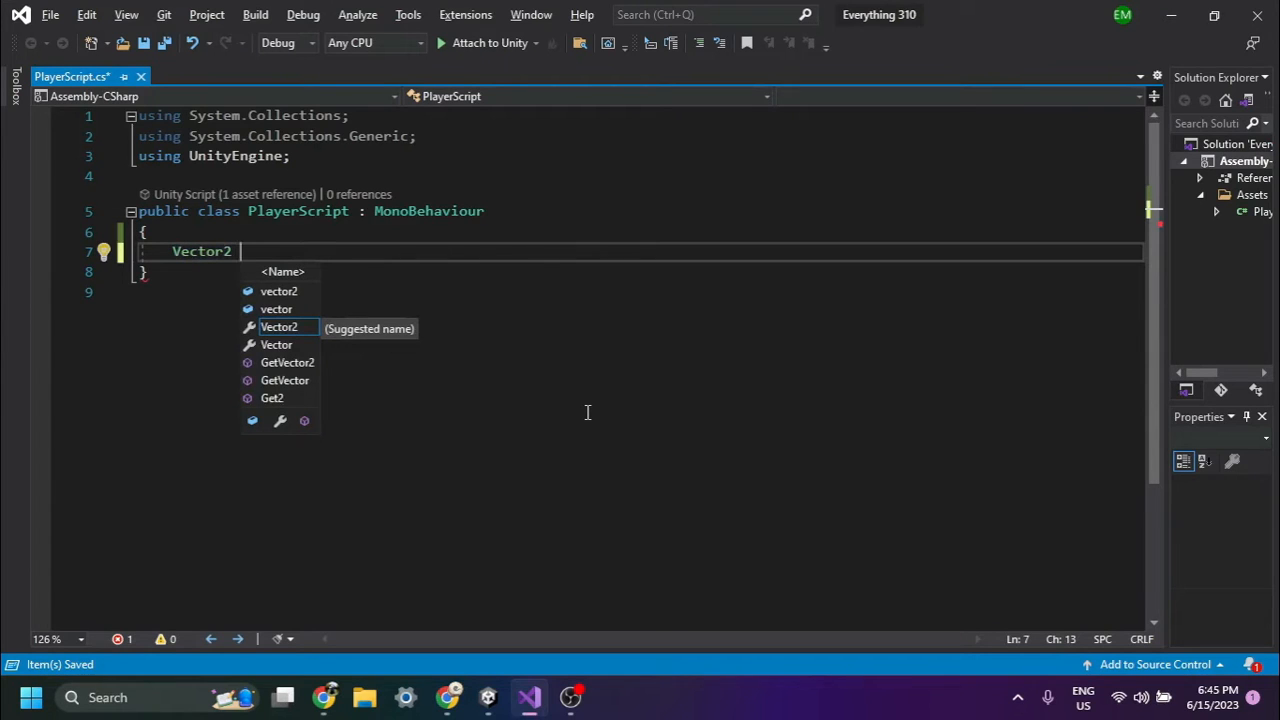
type("m")
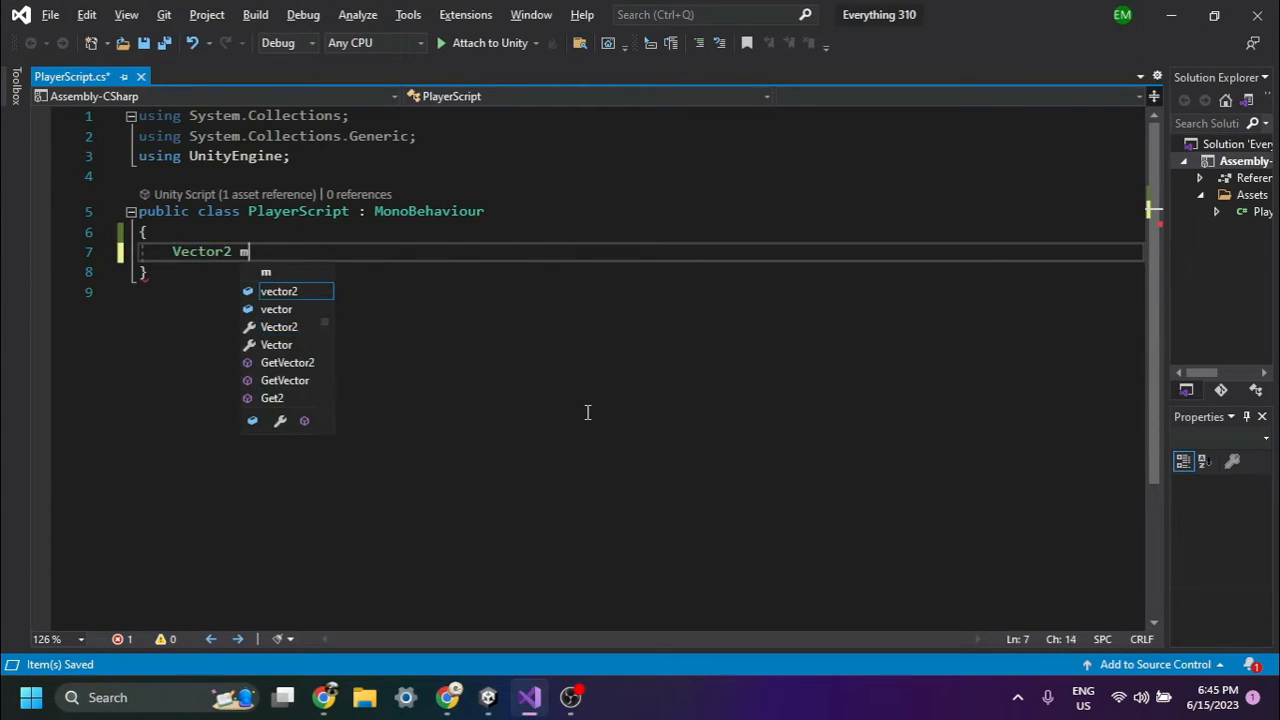
type("ouse")
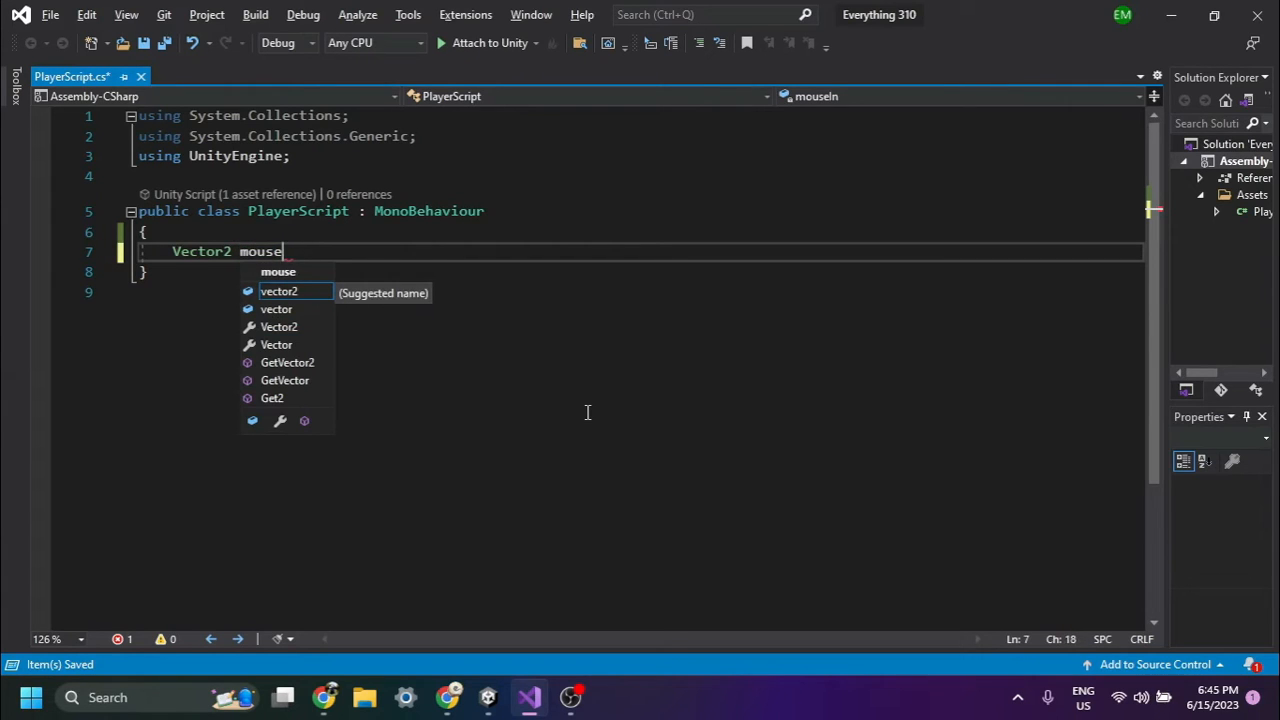
type("Postion;")
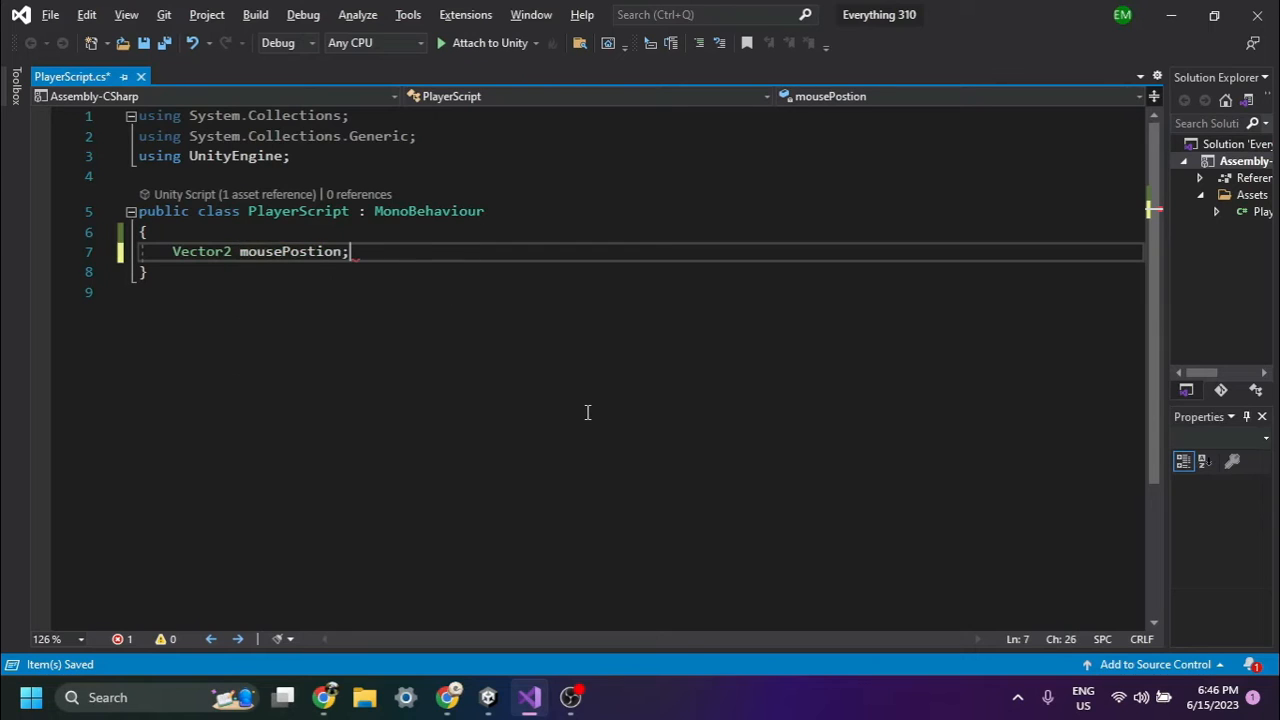
type("up")
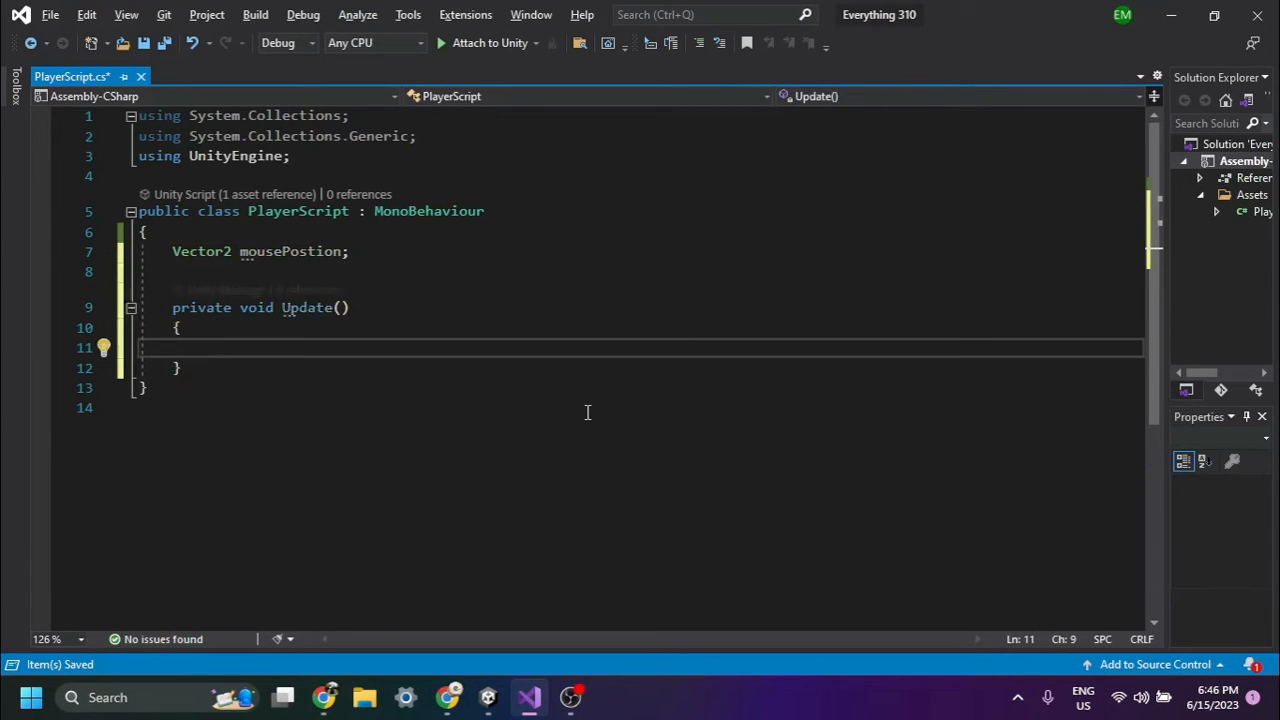
Write 'mousePostion = Input.mousePosition;' inside the Update method.
type("m")
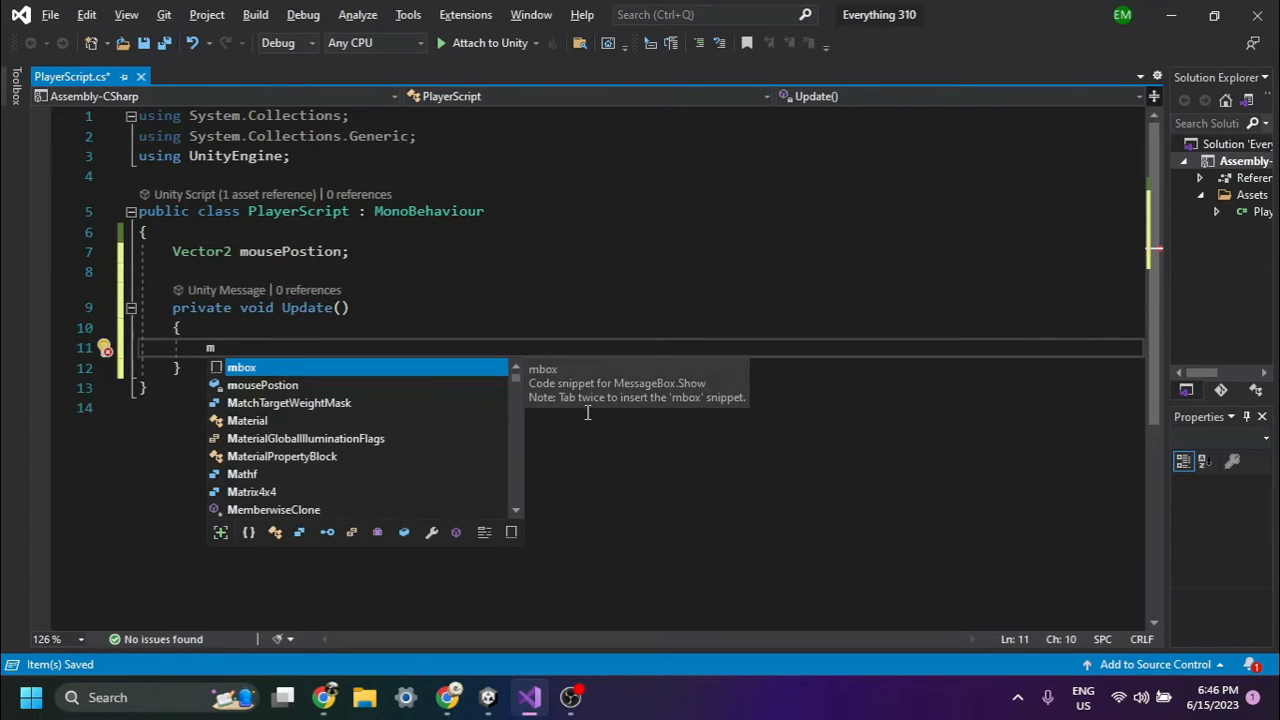
type("ousePostion")
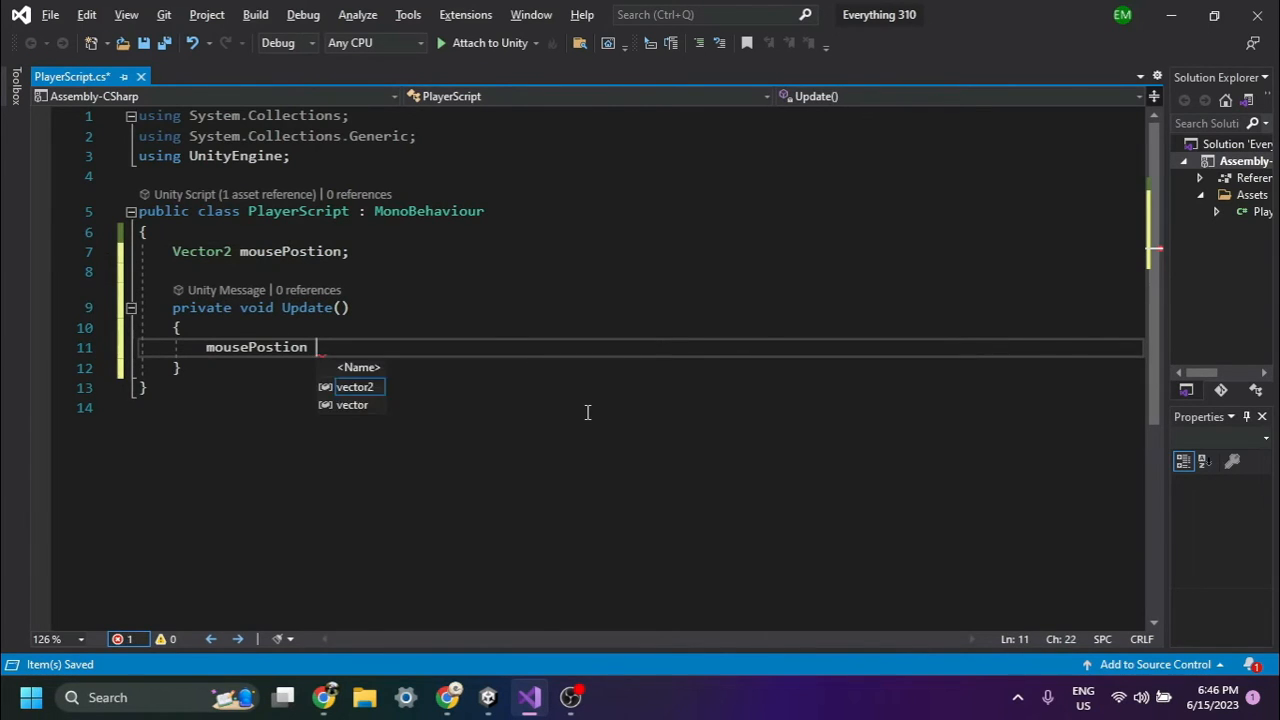
type("=")
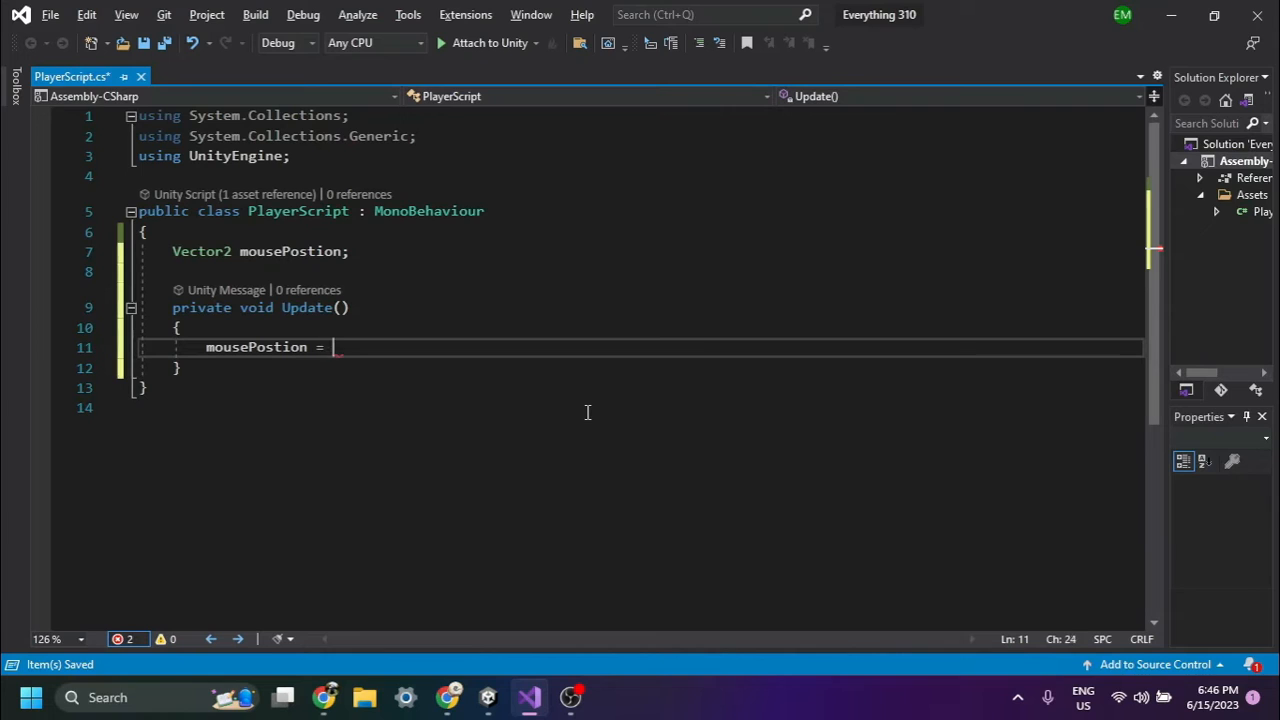
type("I")
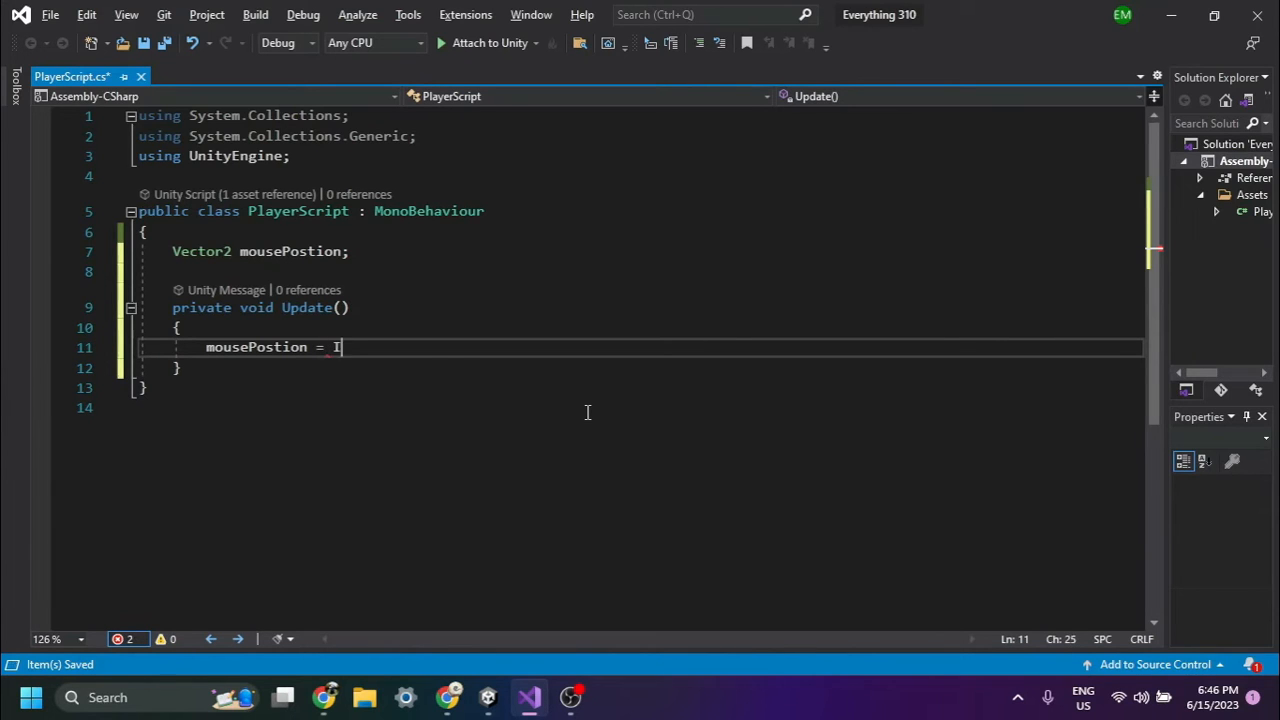
type("nput")
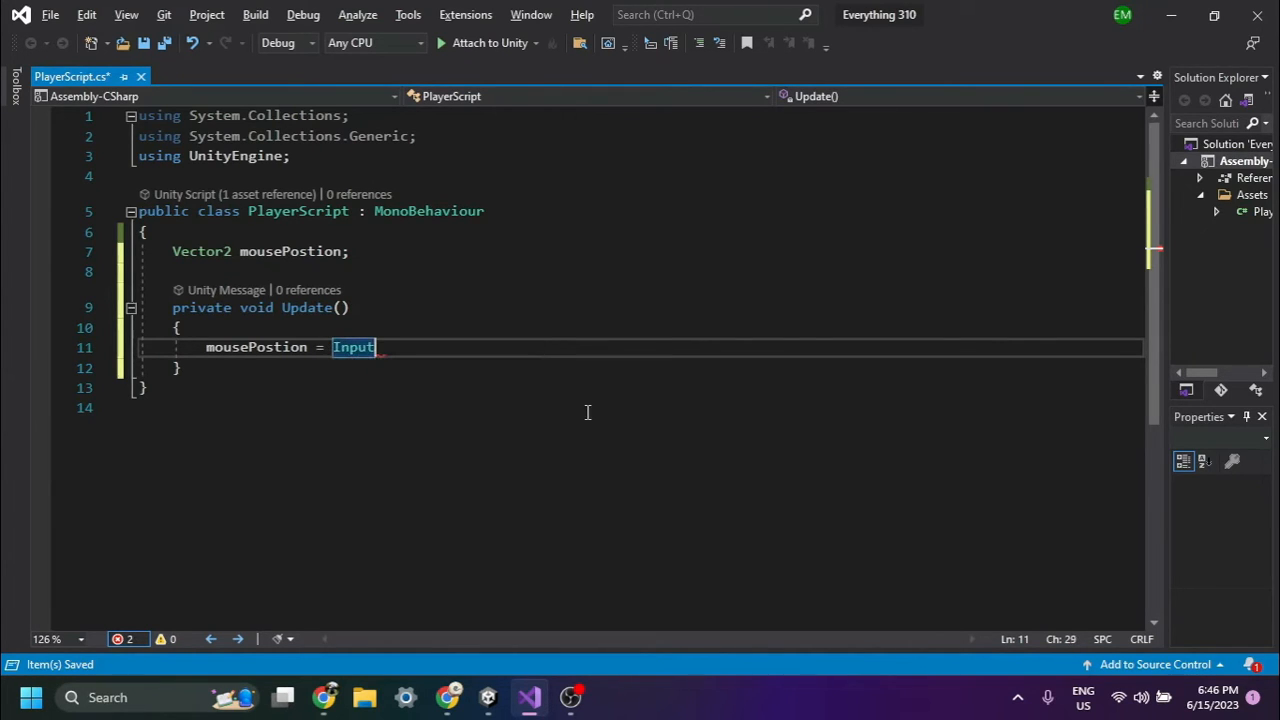
type(".M")
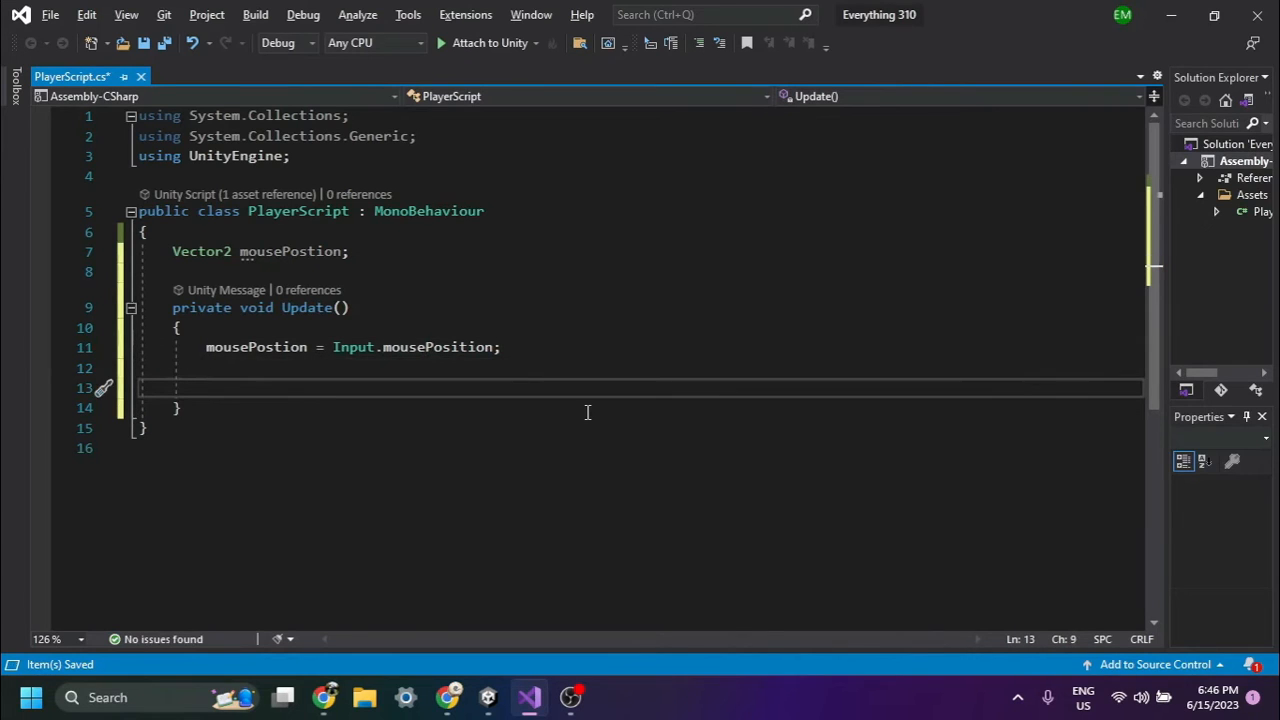
Add 'print(mousePostion);' to Update so the value logs every frame.
type("print")
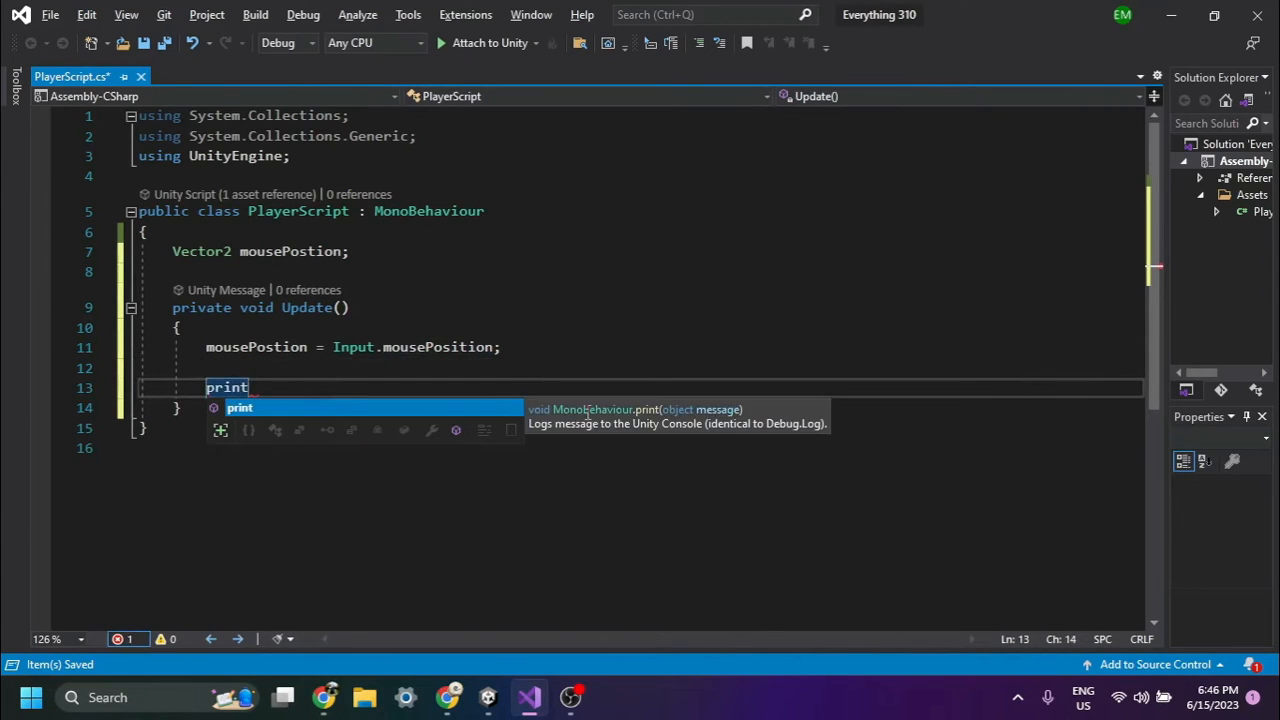
type("();")
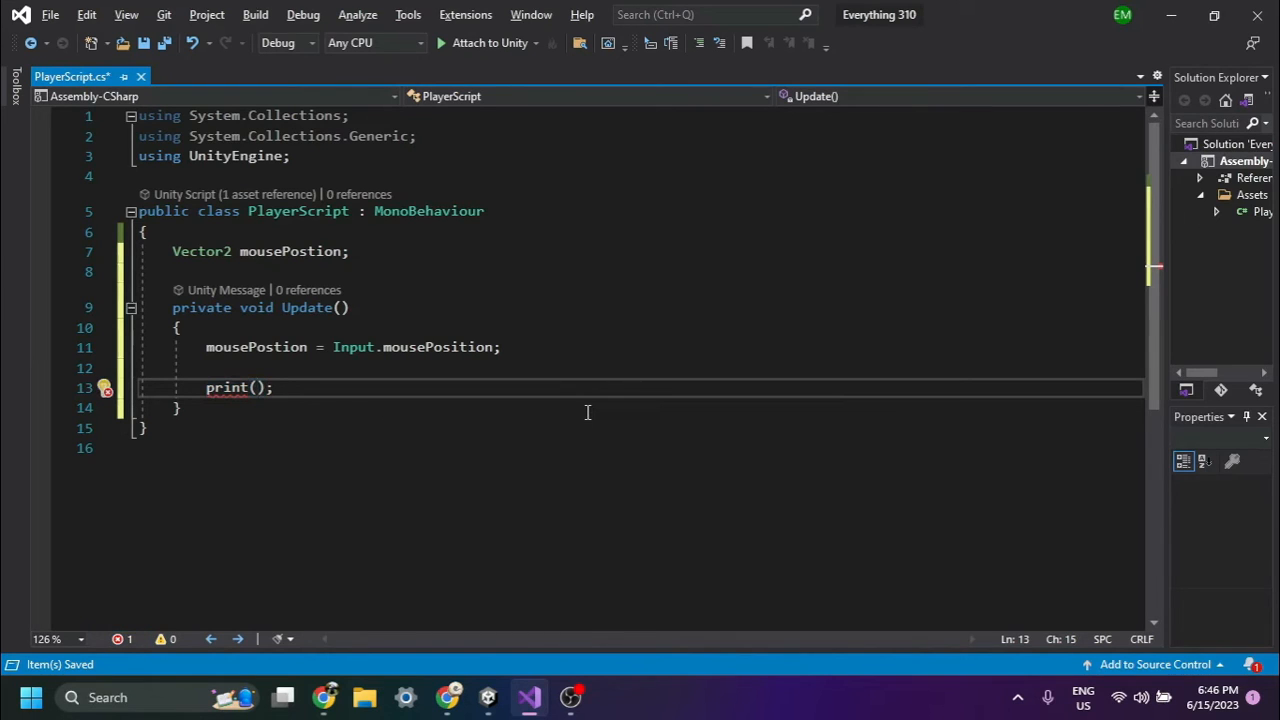
type("mousePostion")
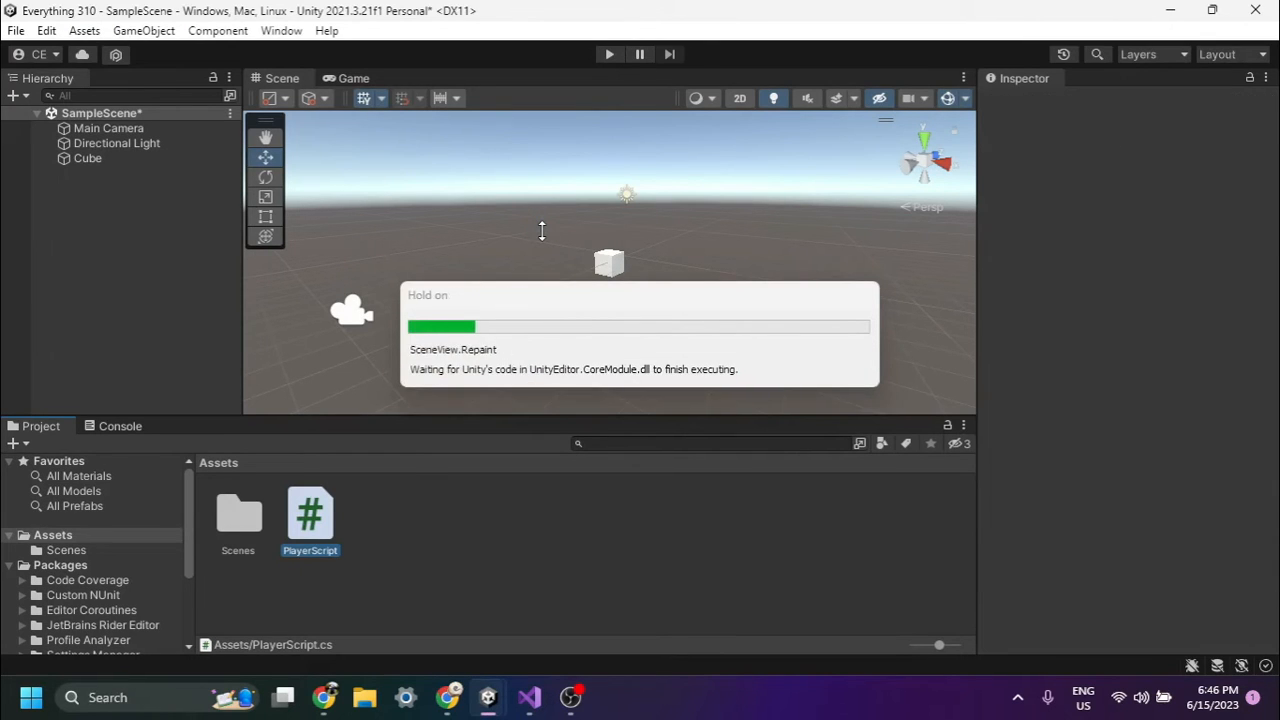
Start Play mode in Unity to see mouse coordinates logged in the Console.
left_click(120, 426)
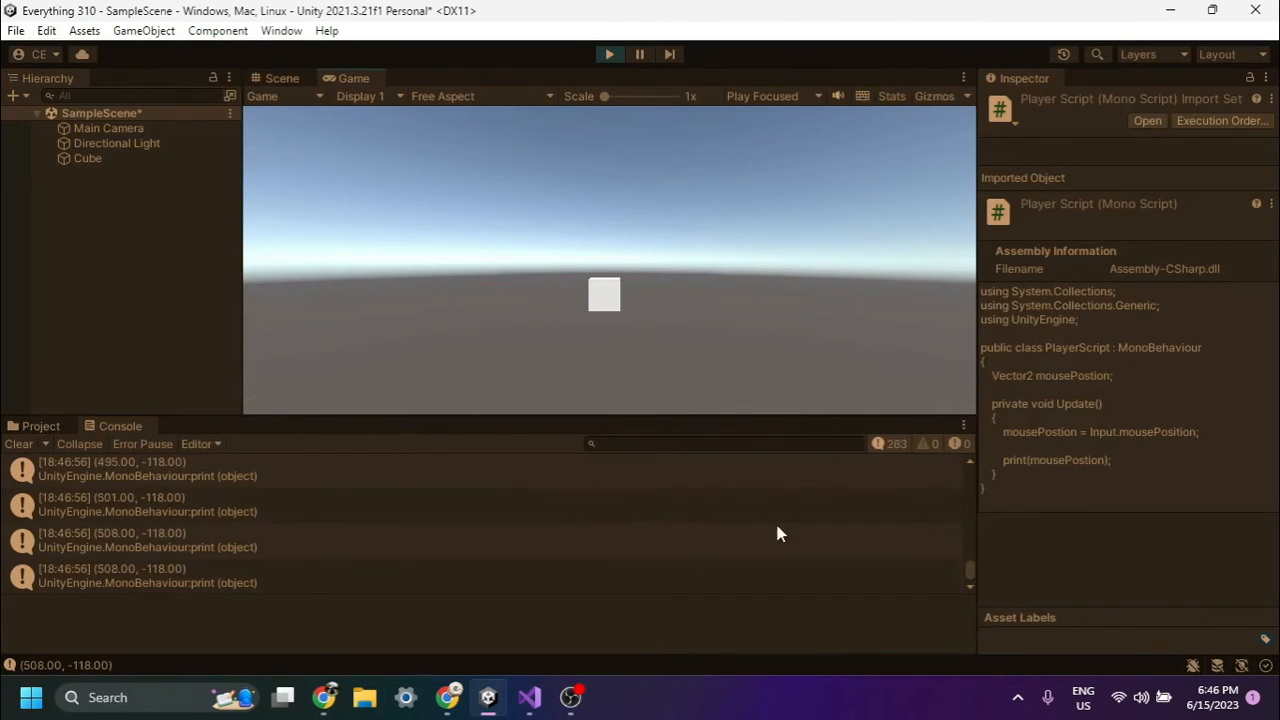
mouse_move(512, 270)
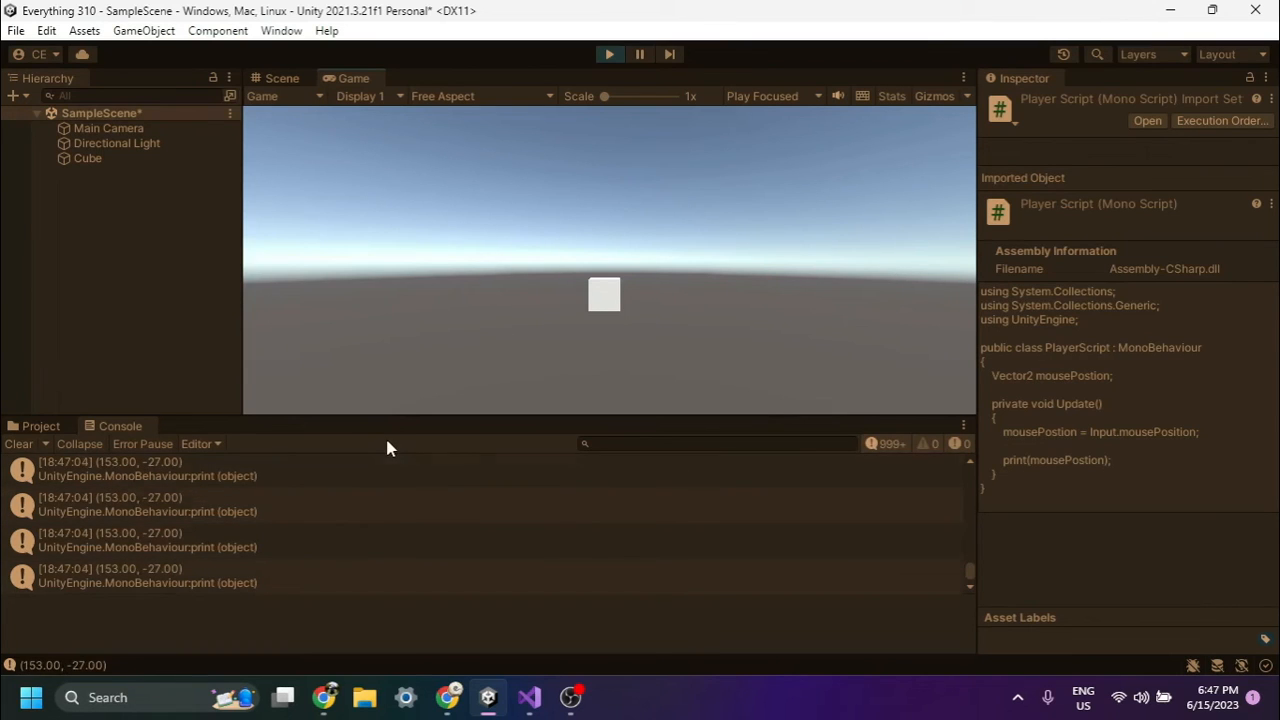
mouse_move(668, 260)
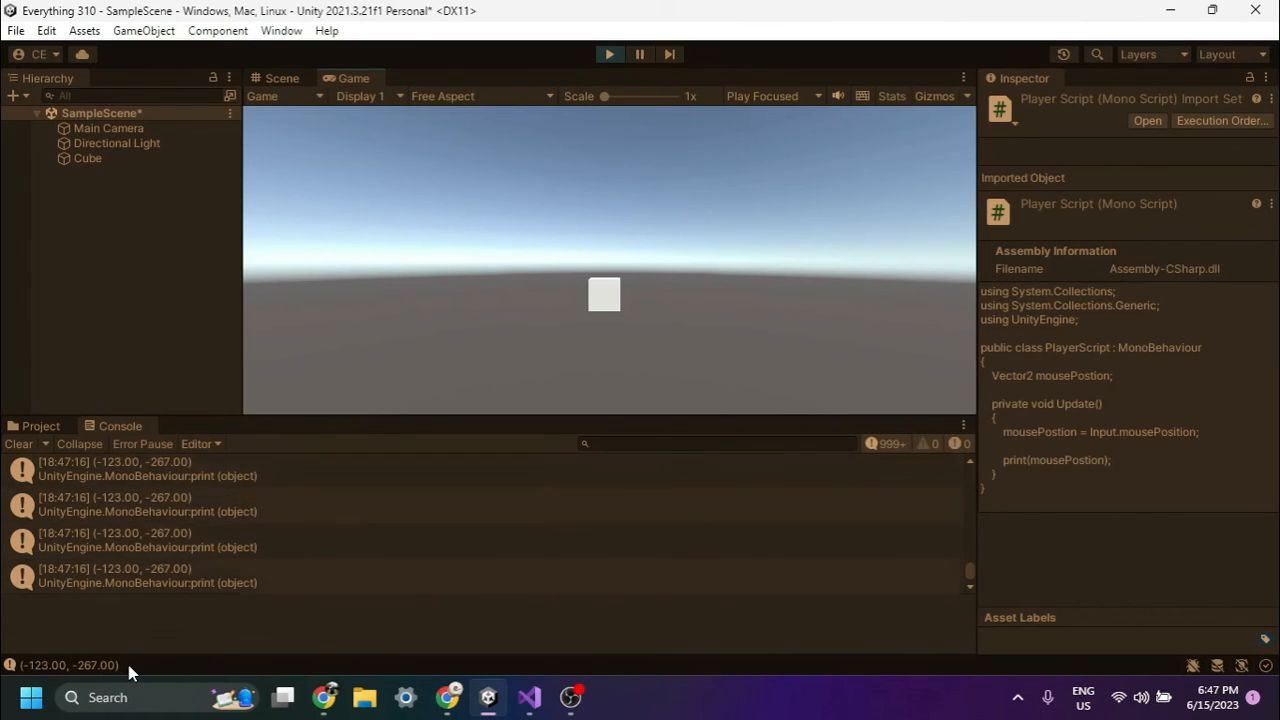
mouse_move(592, 132)
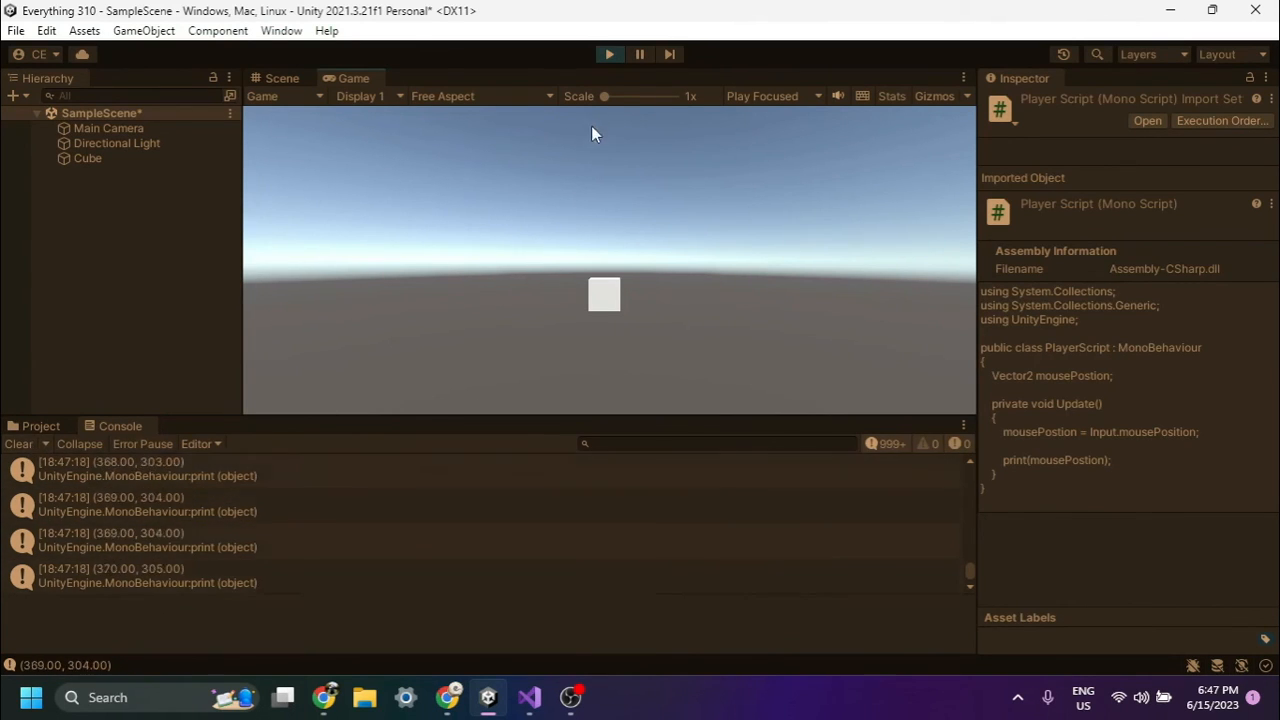